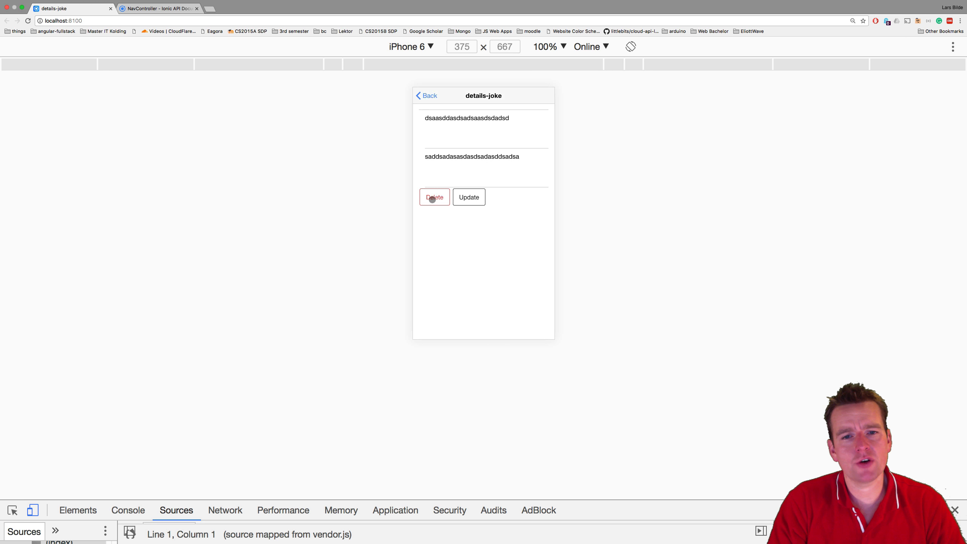
# Step: Delete a joke, open and update another joke, then switch to the Ionic NavController docs tab
pyautogui.click(434, 197)
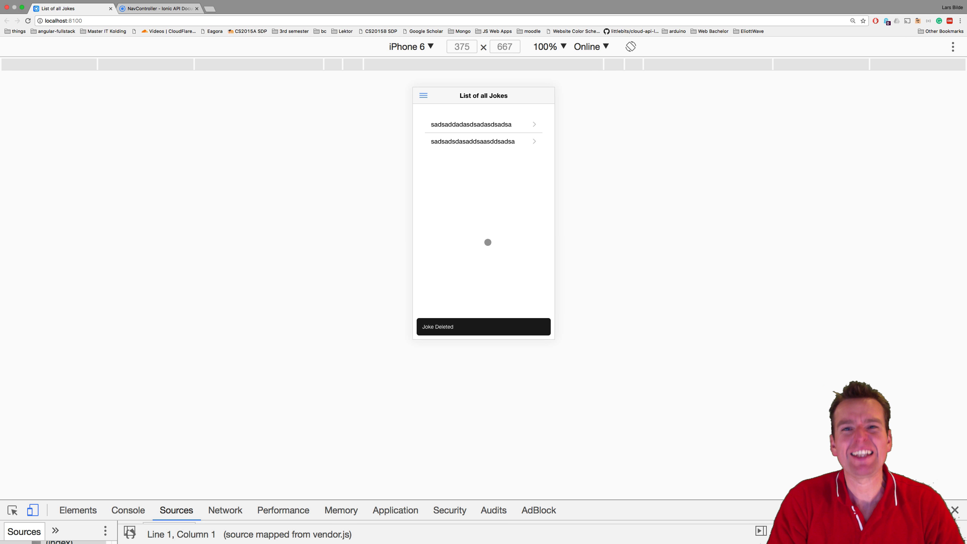
pyautogui.click(472, 141)
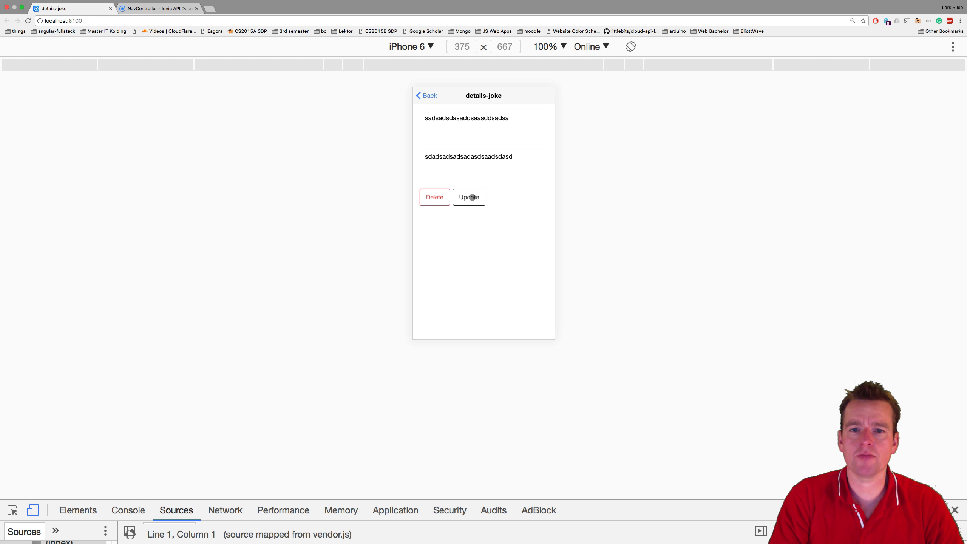
pyautogui.click(469, 197)
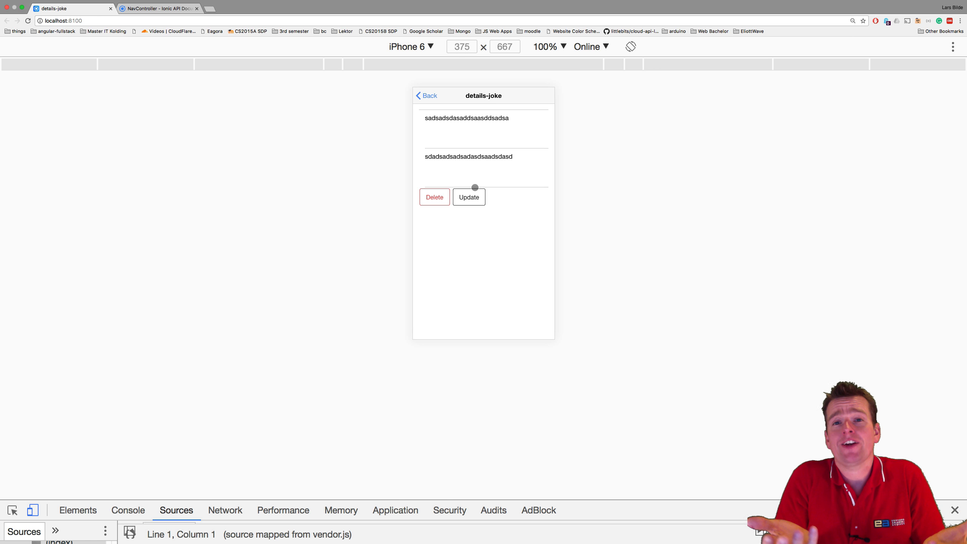
pyautogui.moveTo(446, 79)
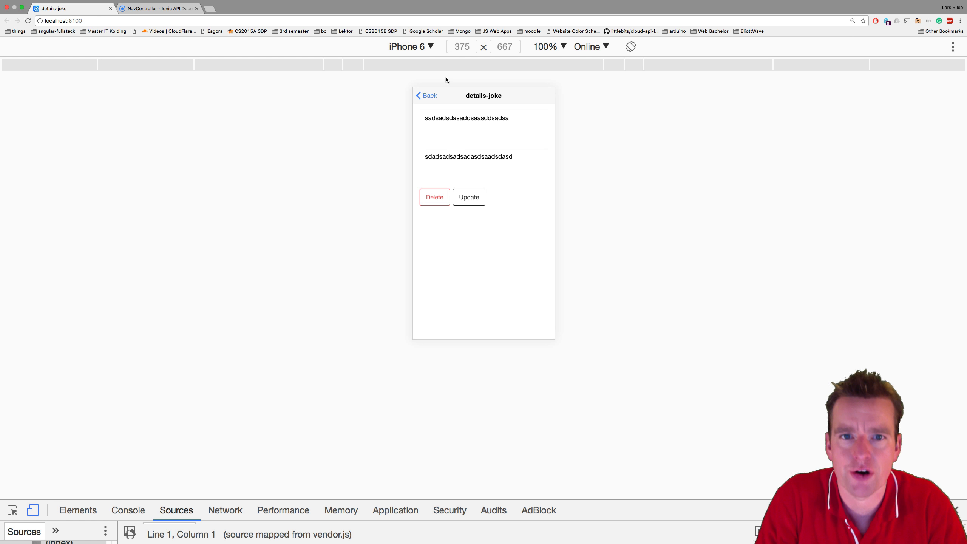
pyautogui.click(157, 8)
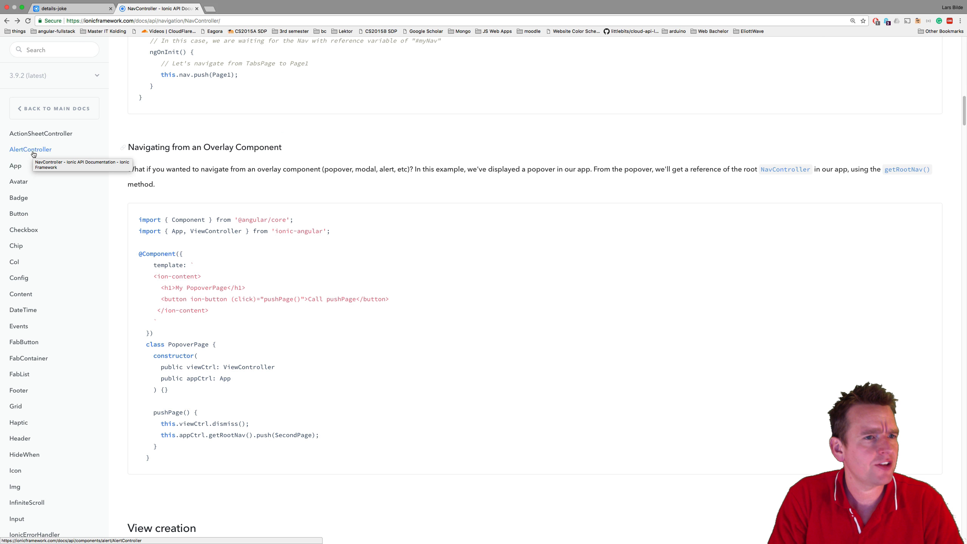
# Step: Open the AlertController docs, preview the basic alert demo, and select the presentConfirm example code
pyautogui.click(30, 150)
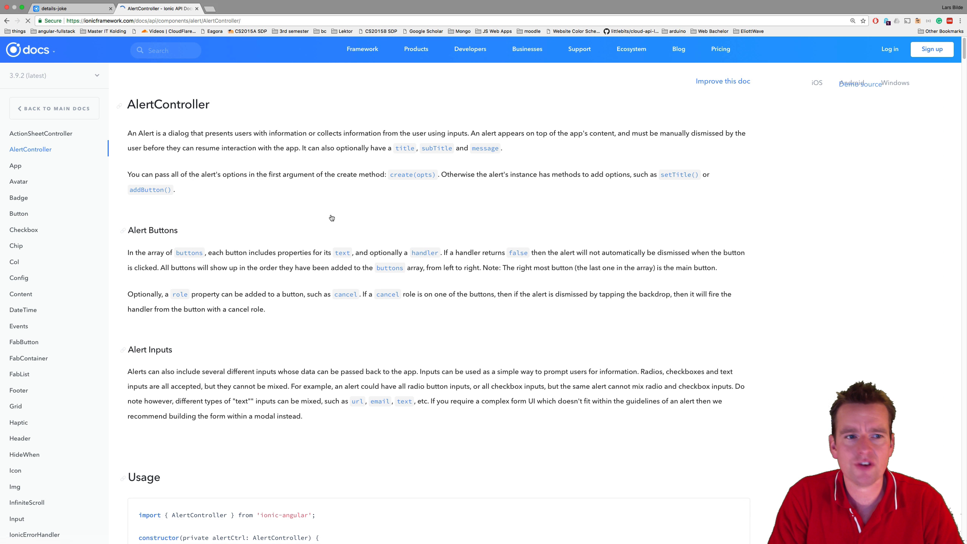
pyautogui.scroll(-3)
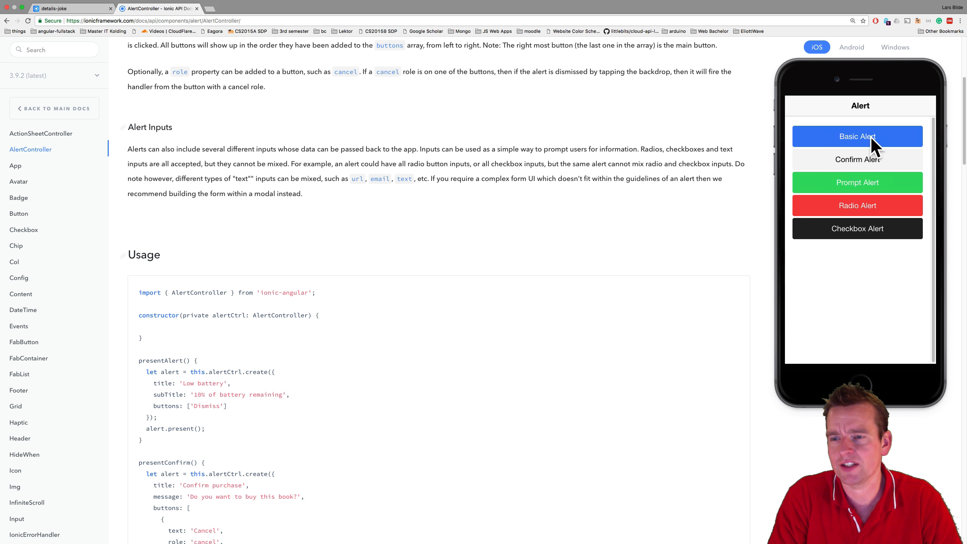
pyautogui.click(857, 137)
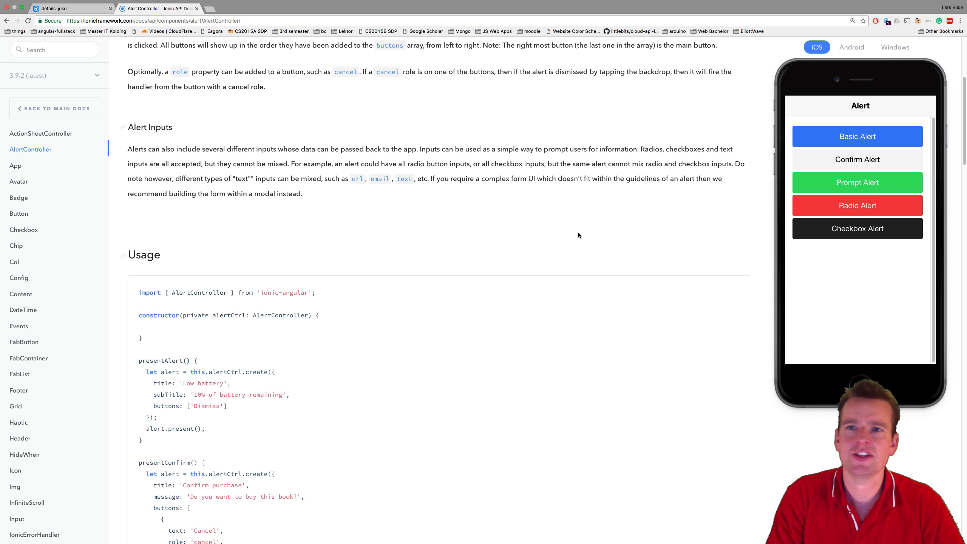
pyautogui.moveTo(336, 339)
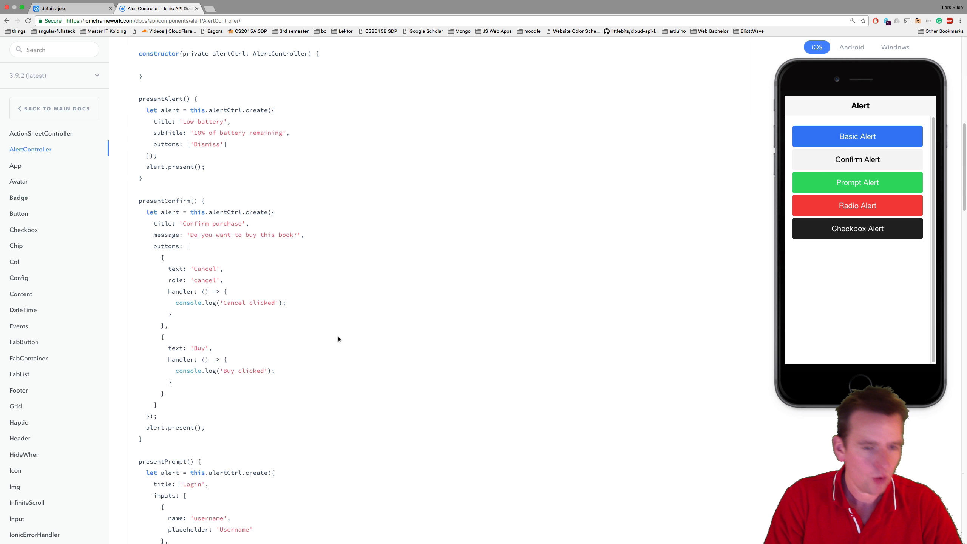
pyautogui.moveTo(145, 206)
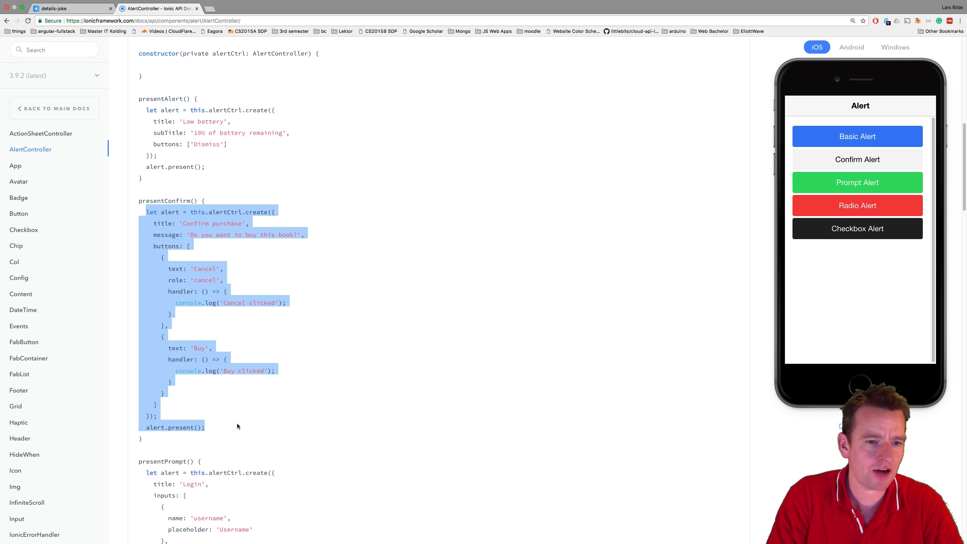
pyautogui.click(302, 381)
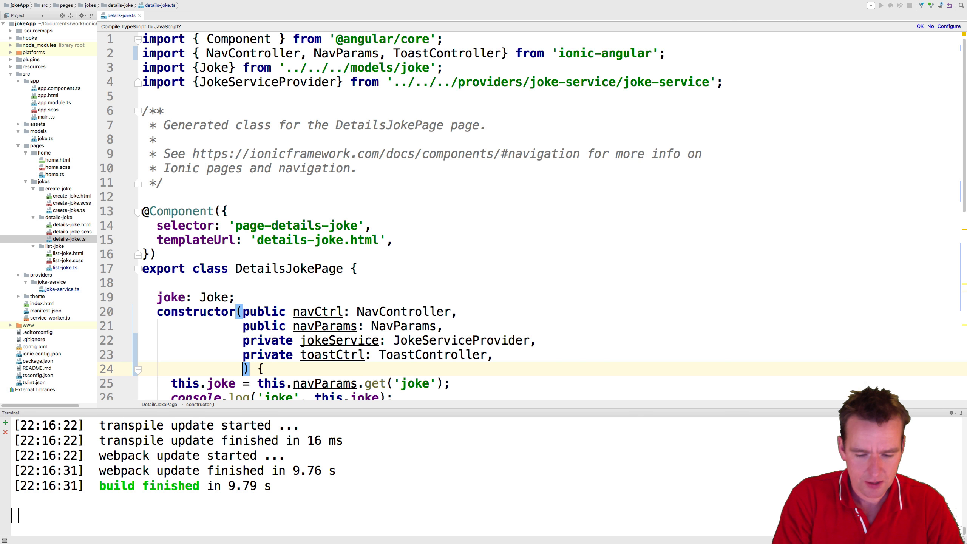
# Step: Add a 'private alertctrl: AlertController' parameter to the DetailsJokePage constructor
pyautogui.write('private')
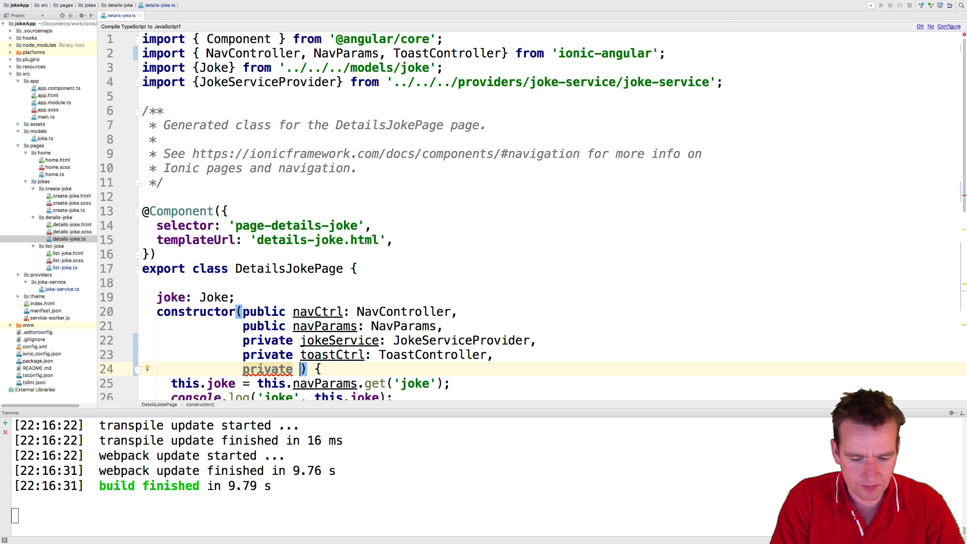
pyautogui.write('alertctrl: Alr')
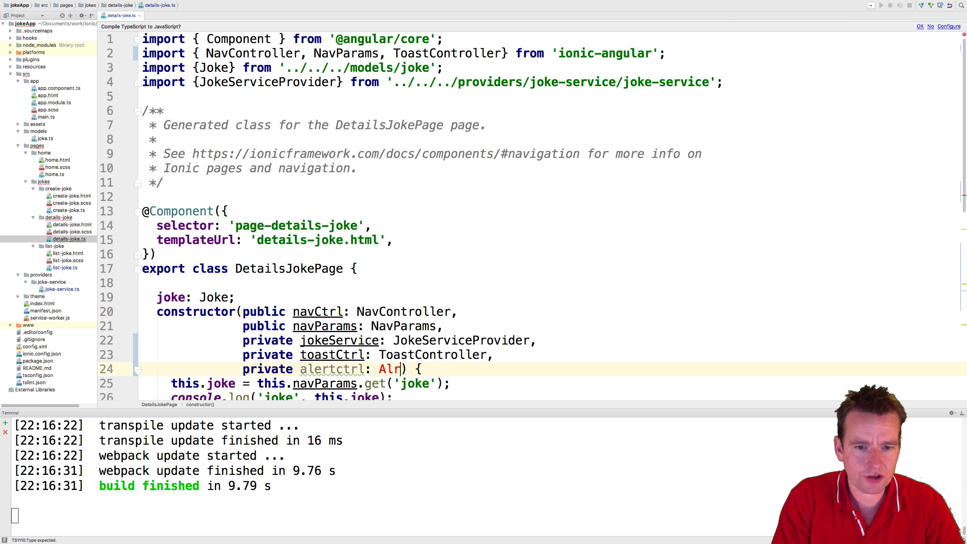
pyautogui.write('e')
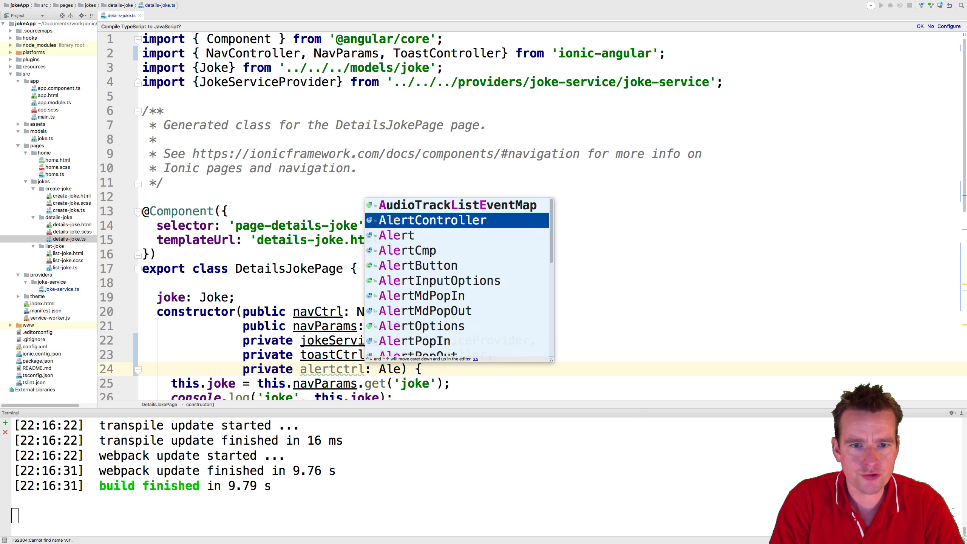
pyautogui.click(432, 220)
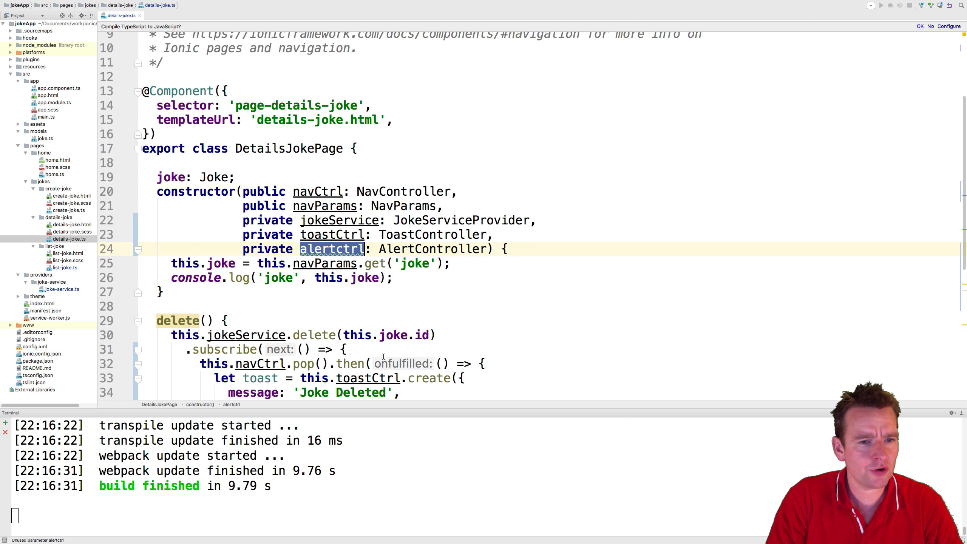
pyautogui.scroll(-3)
pyautogui.write('//')
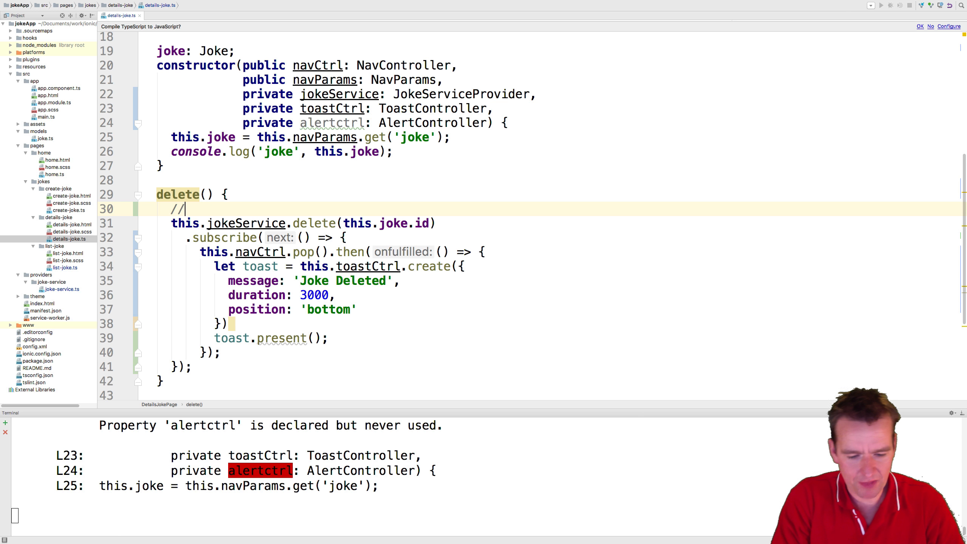
# Step: Add the comment 'Ask if he wants to delete!!' and start let alert = this.alertctrl.create({
pyautogui.write('Ask if he qw')
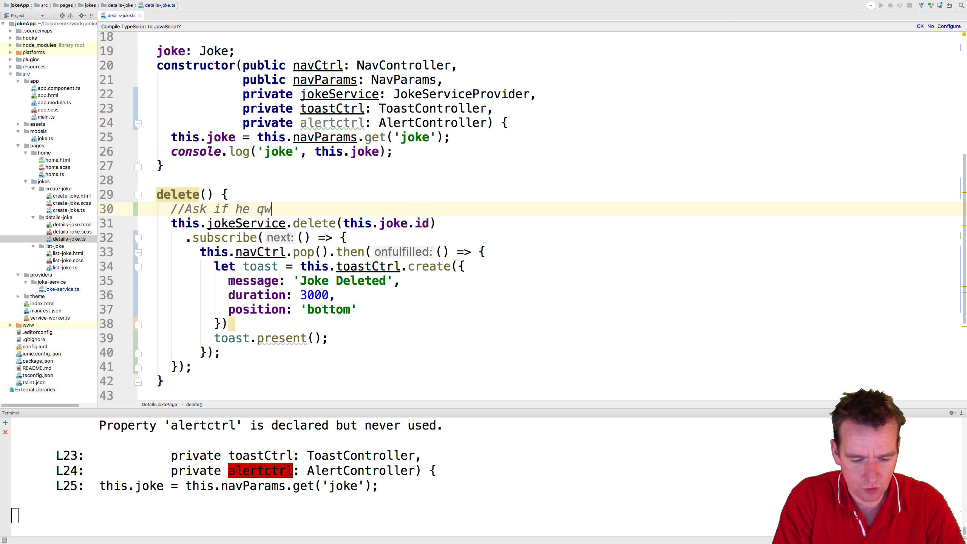
pyautogui.write('ants to delete!!')
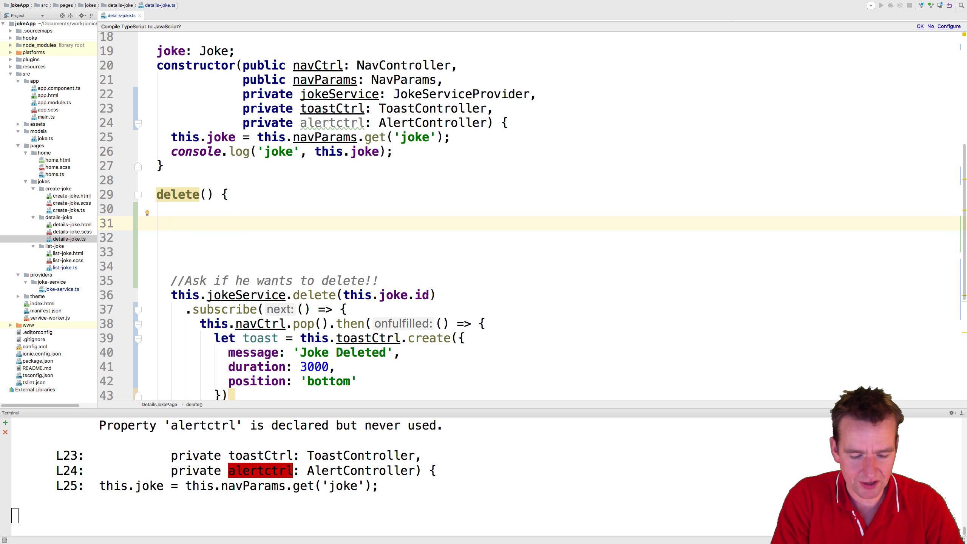
pyautogui.write('let alert =')
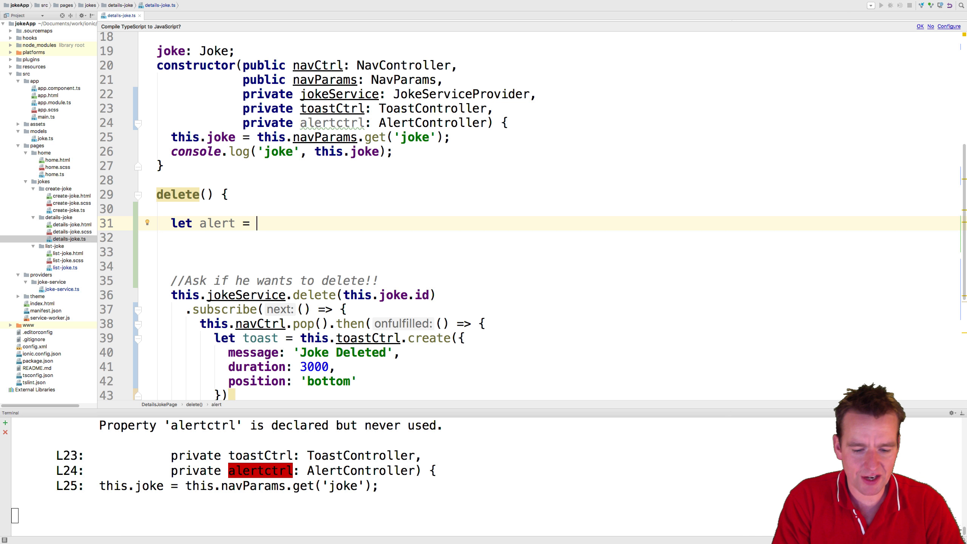
pyautogui.write('this.')
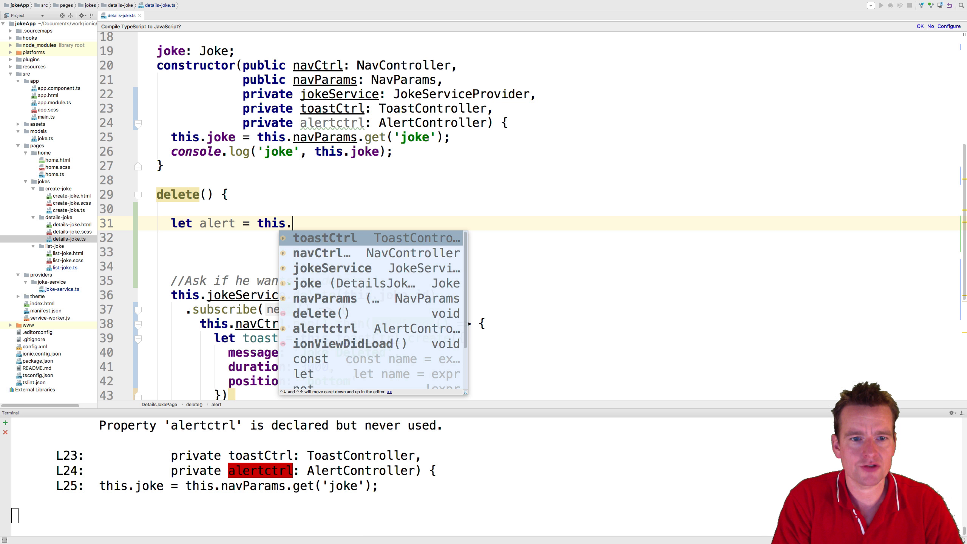
pyautogui.write('alertctrl')
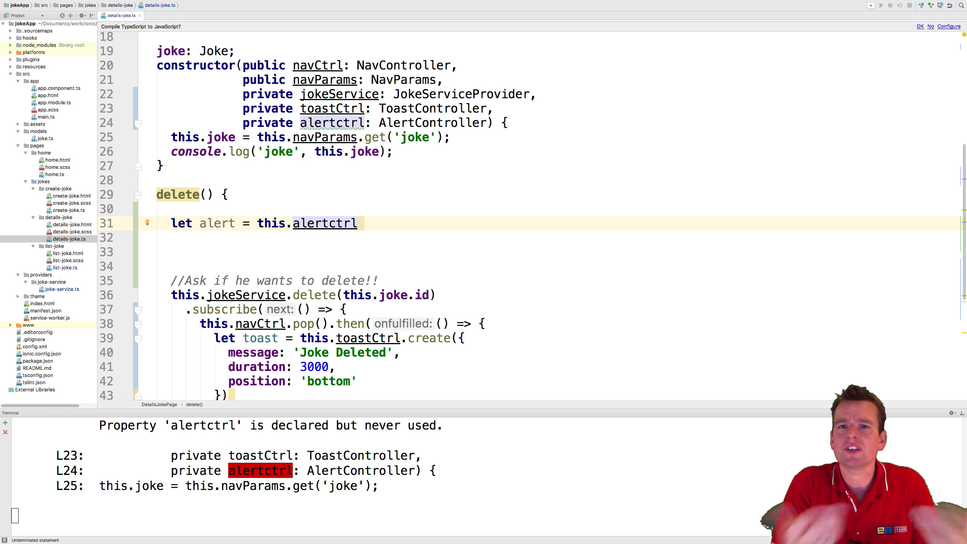
pyautogui.write('.create(')
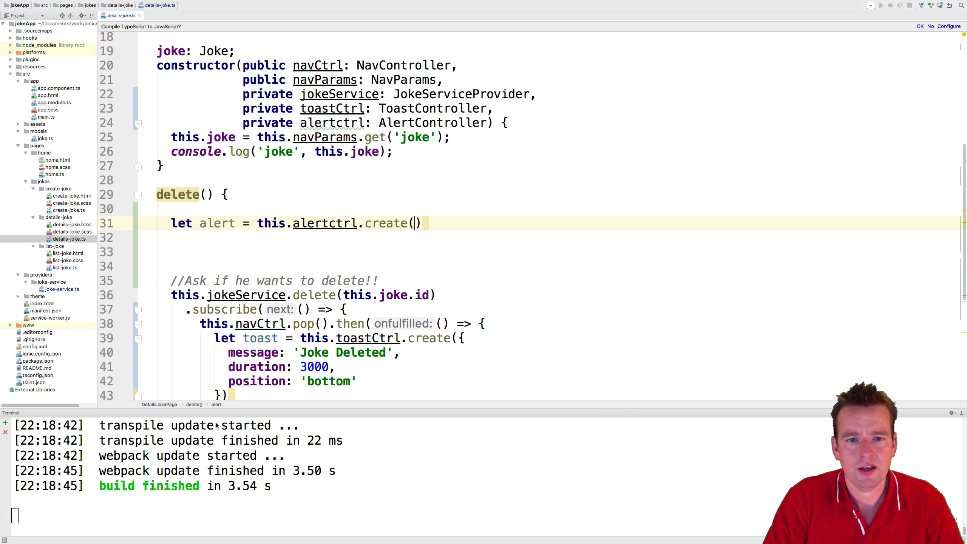
pyautogui.write('{')
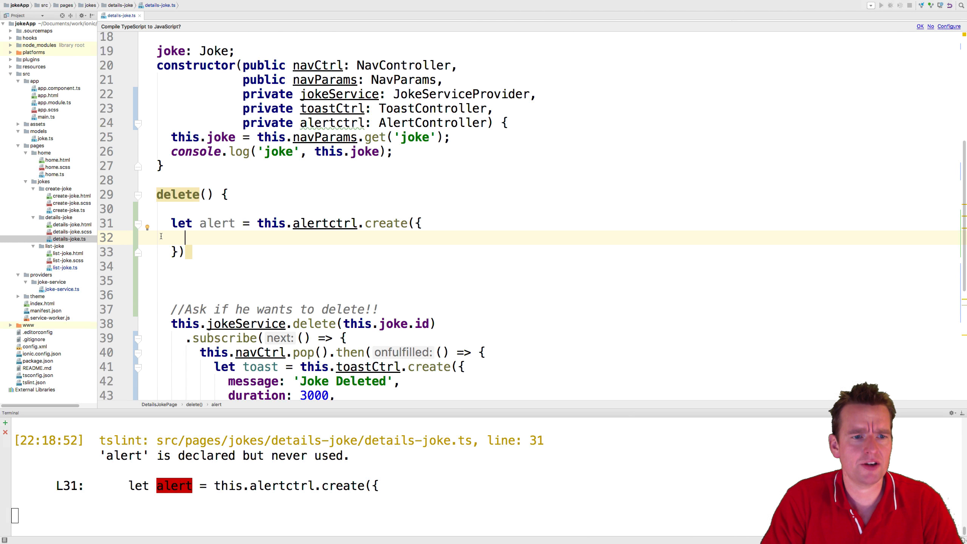
# Step: Set the alert title 'Sure?' and message 'Are you sure you want to delete the Joke?'
pyautogui.write('title:')
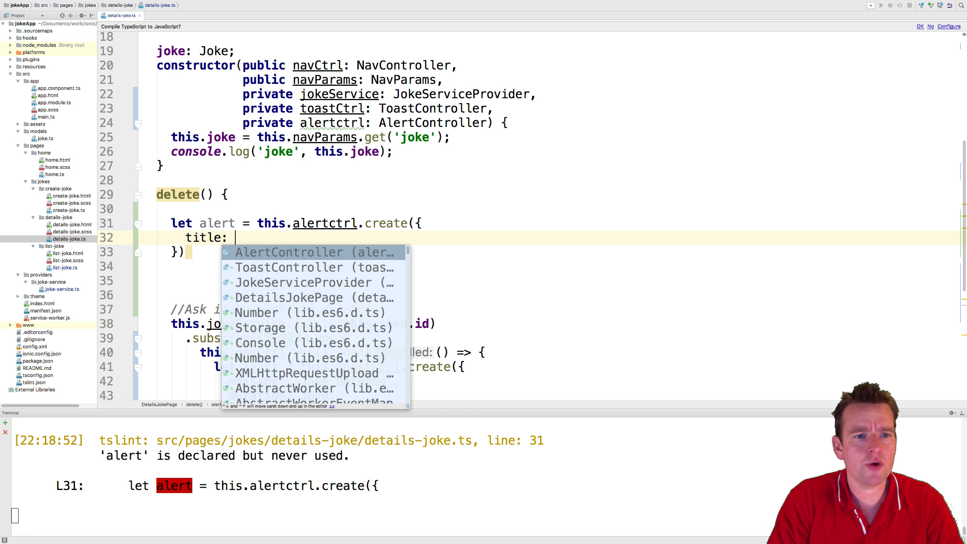
pyautogui.write("''")
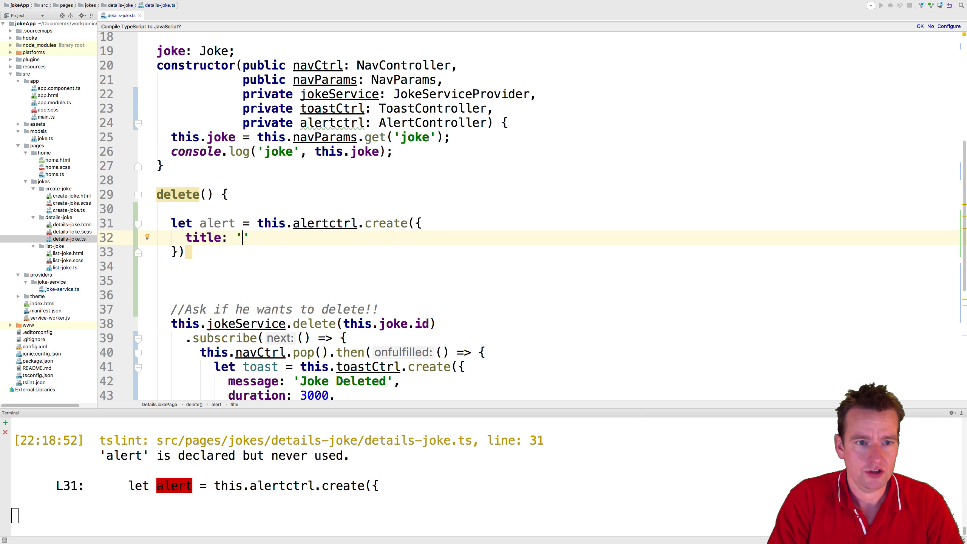
pyautogui.write('Sure?,')
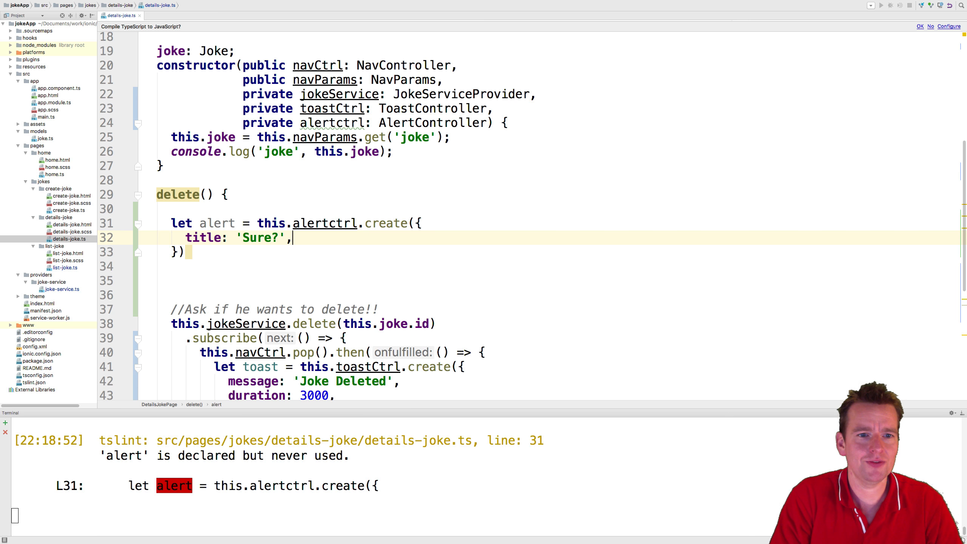
pyautogui.write("message: 'Are you sure")
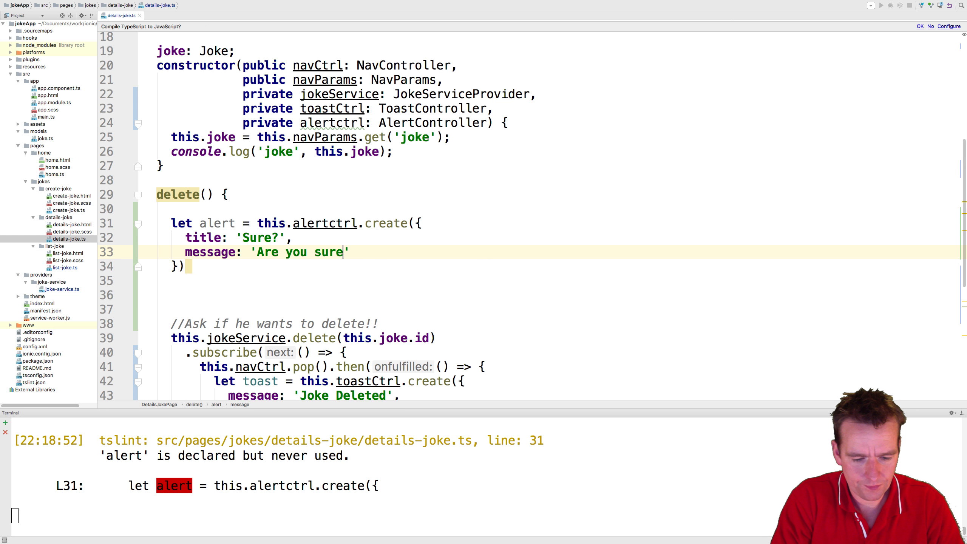
pyautogui.write('you want to delete the')
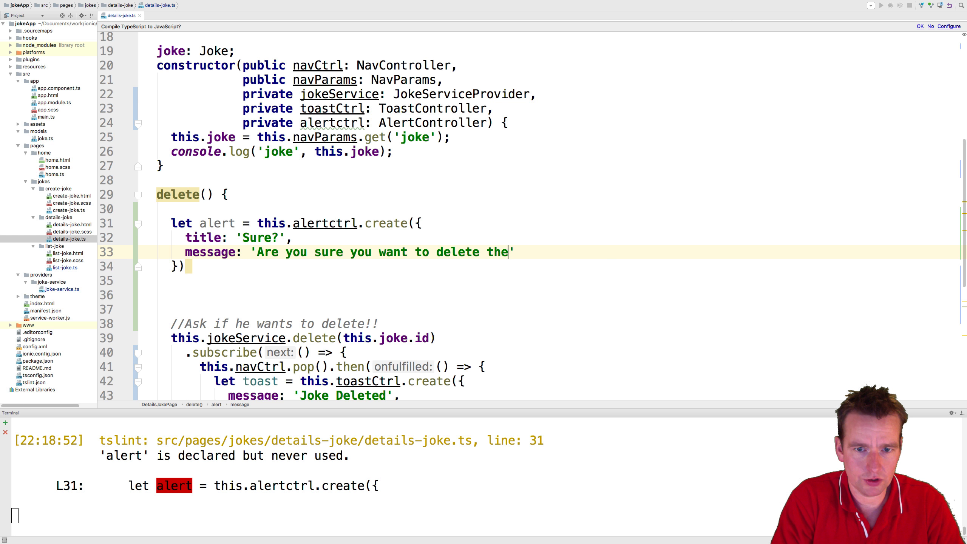
pyautogui.write('Joke?')
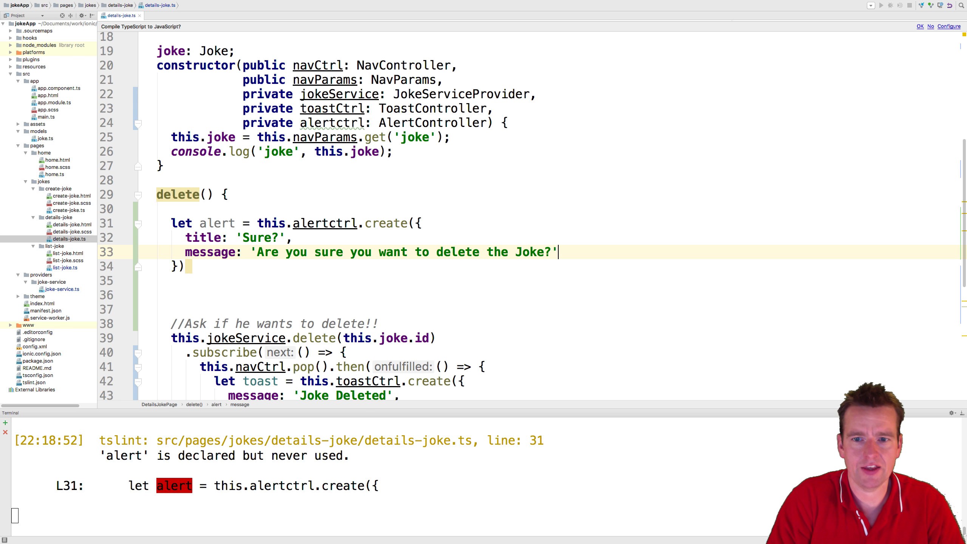
pyautogui.click(74, 8)
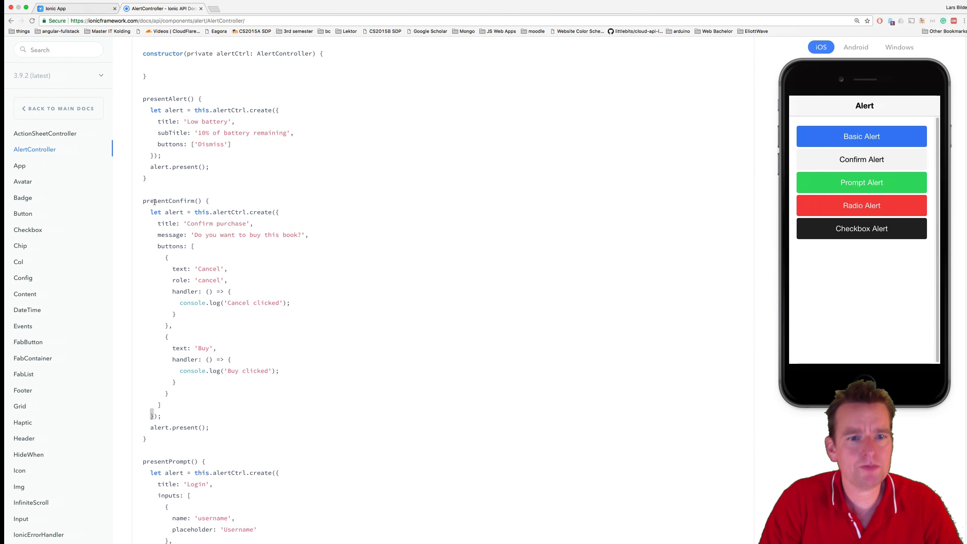
pyautogui.doubleClick(165, 246)
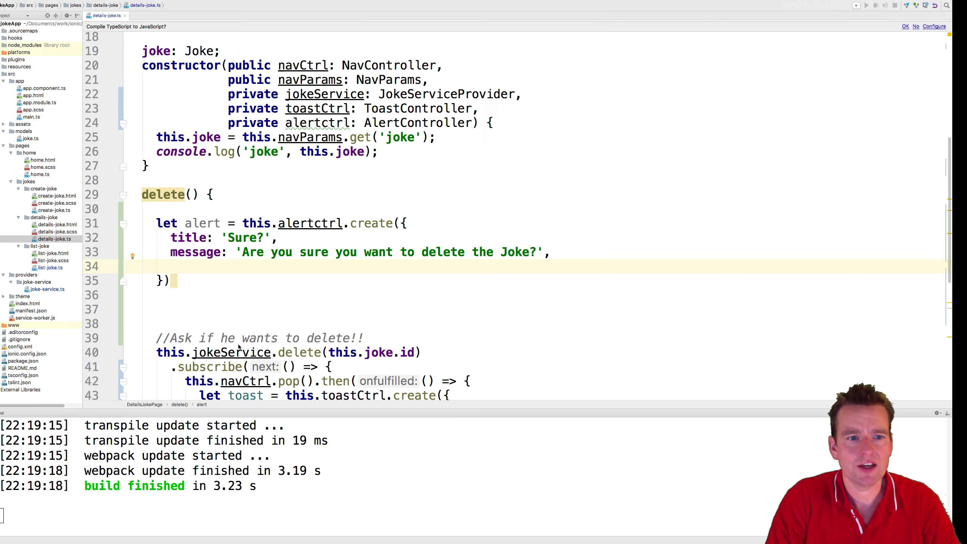
# Step: Add a buttons: [{ }, { }] array after the title and message in the alert options
pyautogui.write('button')
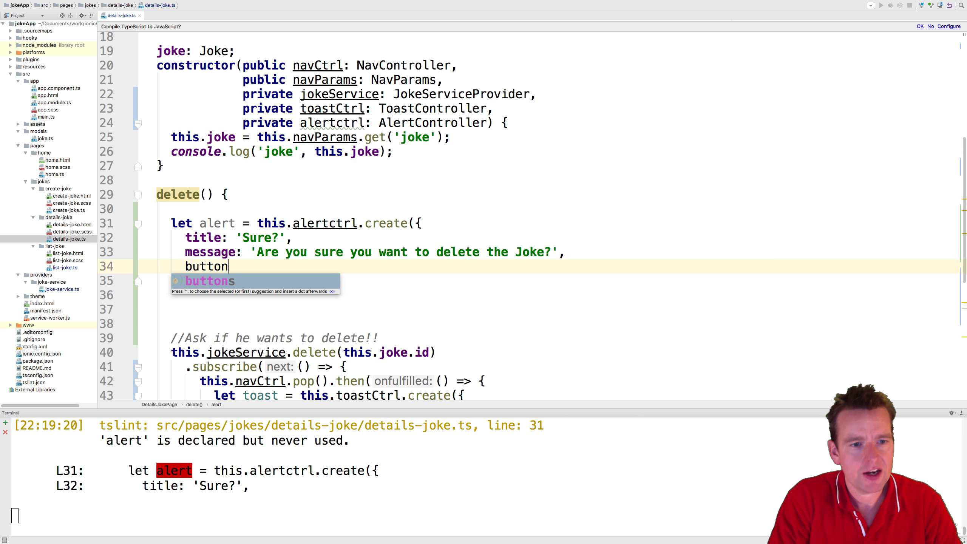
pyautogui.write('s: }')
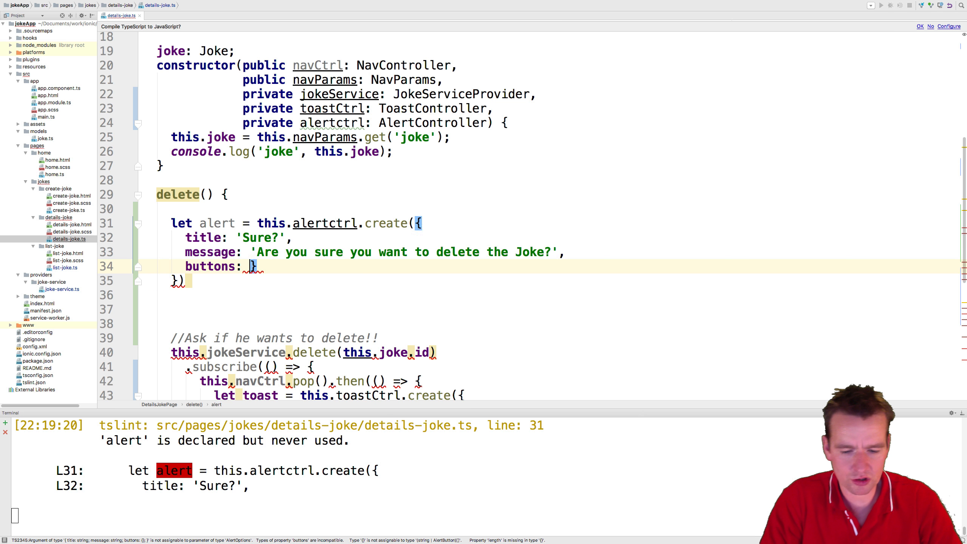
pyautogui.write('[]')
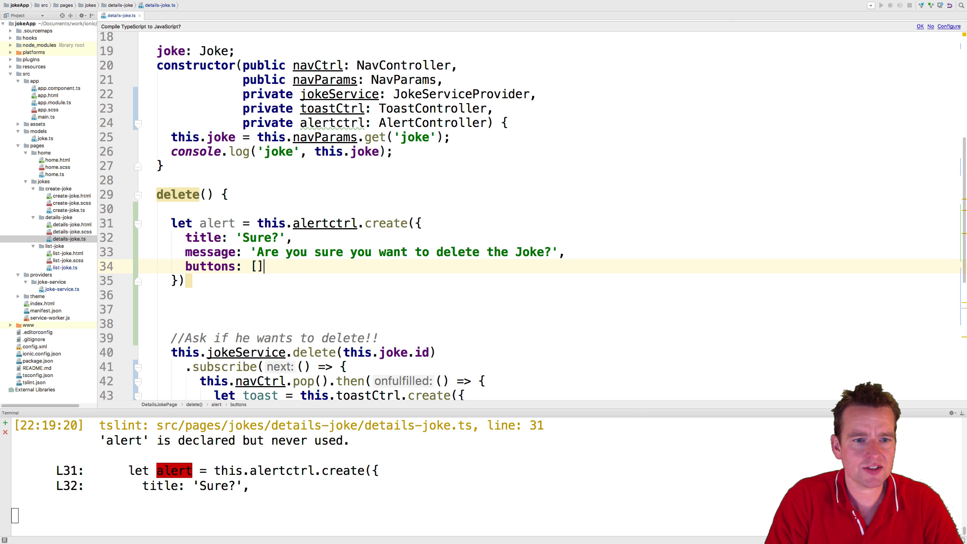
pyautogui.write('{}')
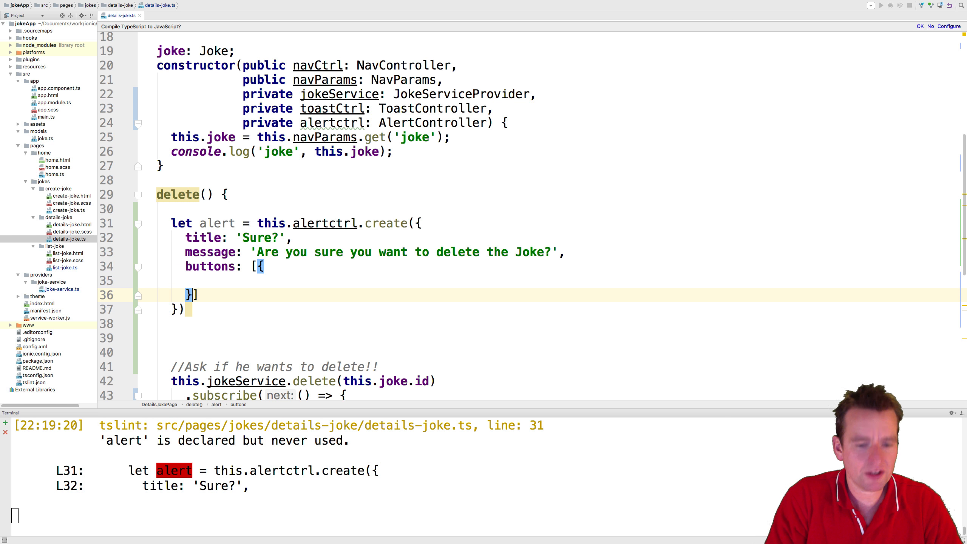
pyautogui.write(', {')
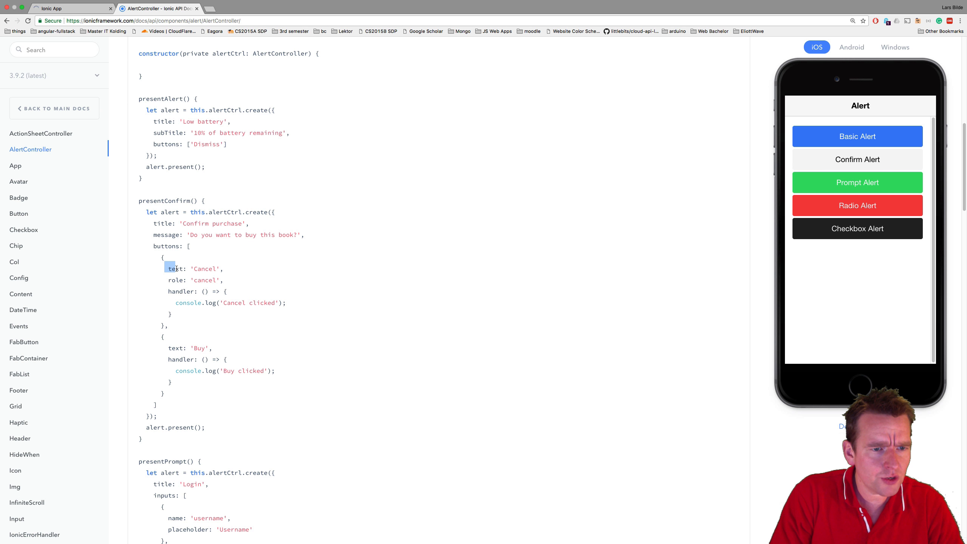
# Step: Select the text property in the AlertController presentConfirm example
pyautogui.doubleClick(192, 268)
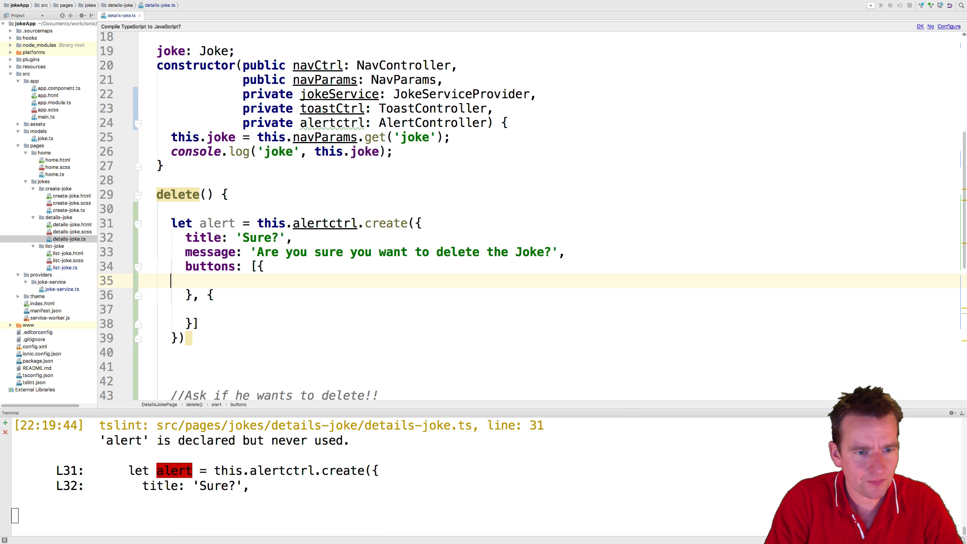
# Step: Define the first button with text 'Cancel', role 'cancel', and a handler logging 'cancelled'
pyautogui.write('test:')
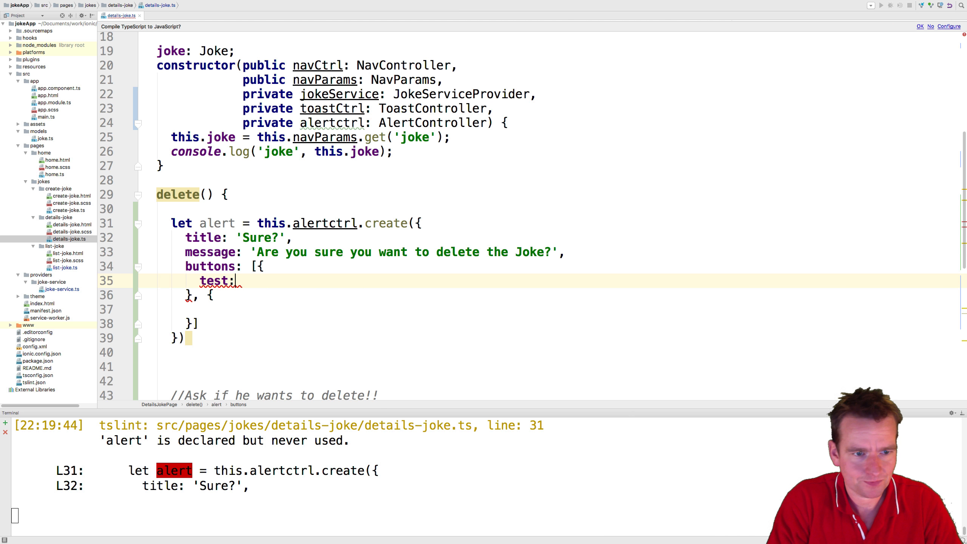
pyautogui.write('text')
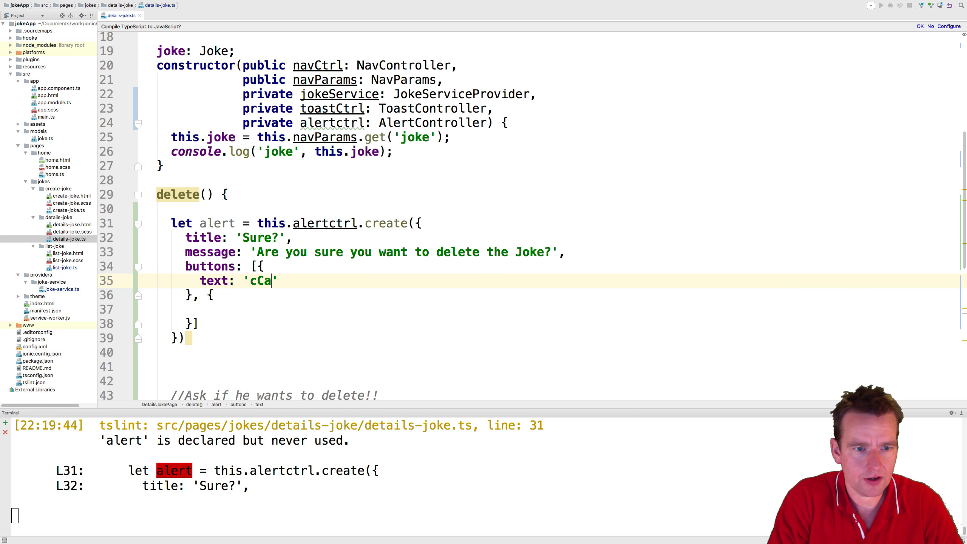
pyautogui.write('Canc')
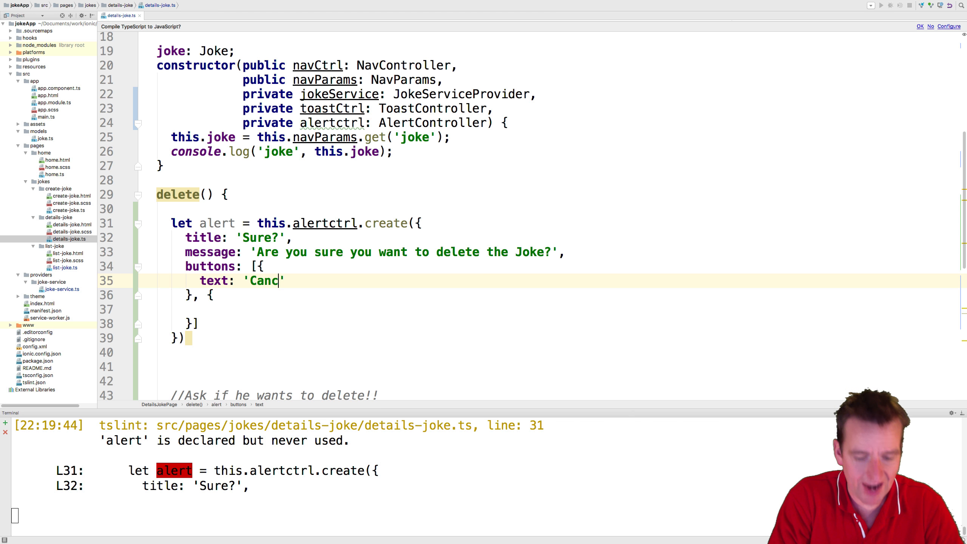
pyautogui.write("el',")
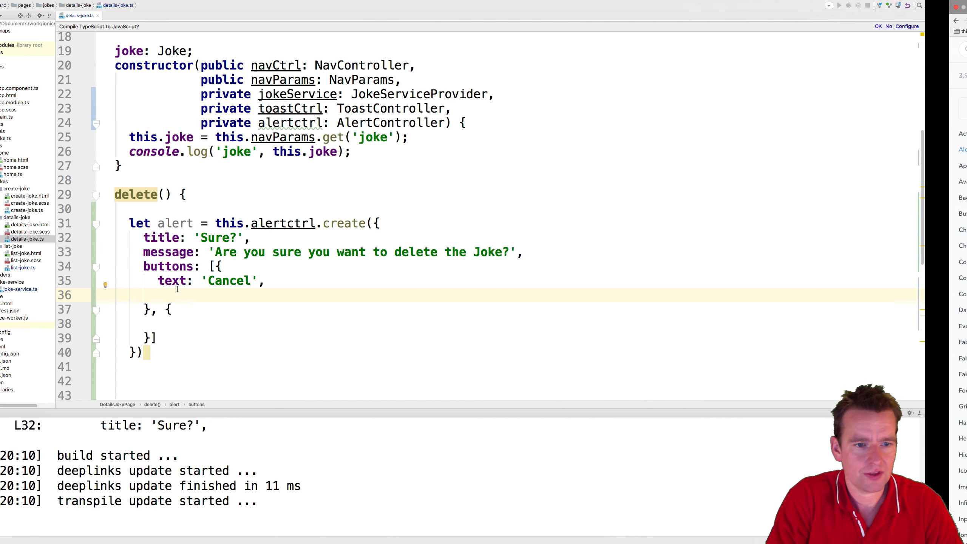
pyautogui.write("role: 'cancel',")
pyautogui.write('handler: (')
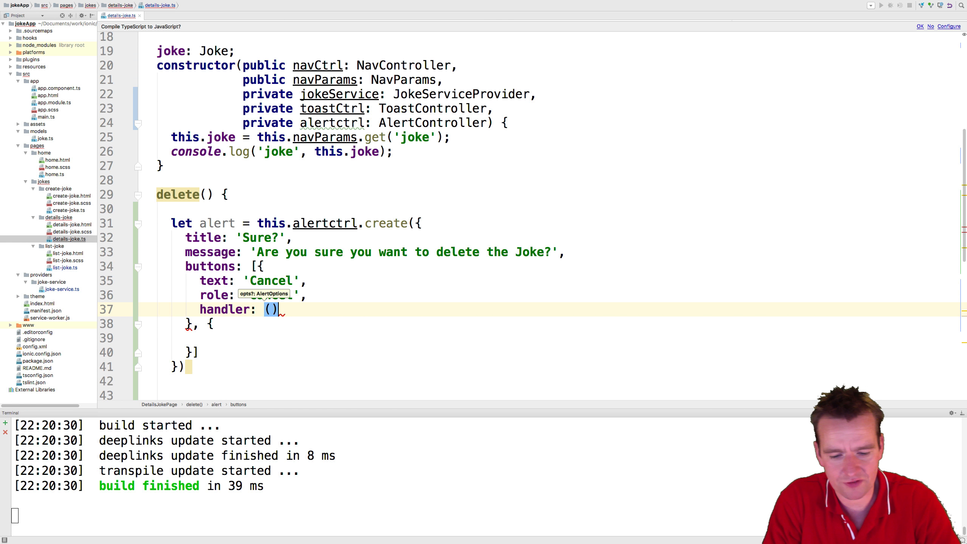
pyautogui.write('=> {')
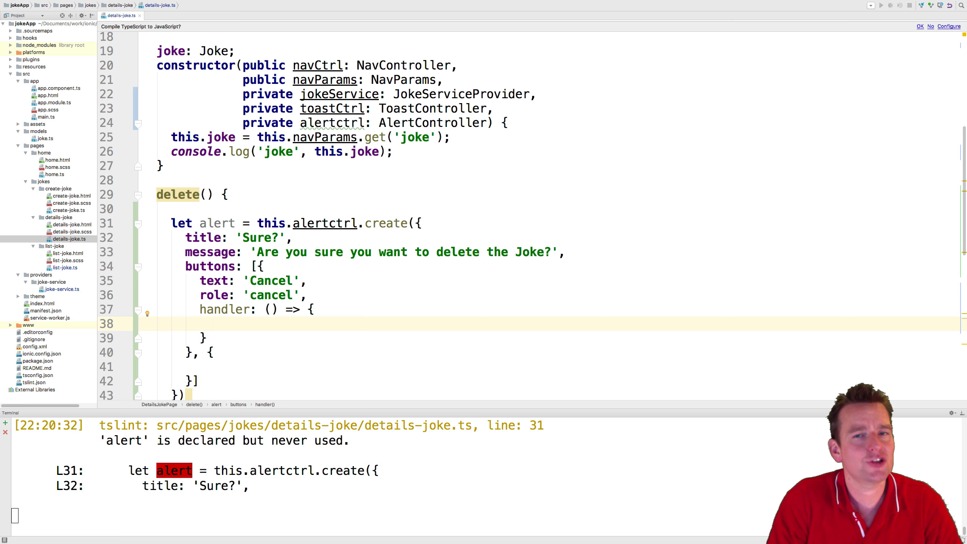
pyautogui.write('con')
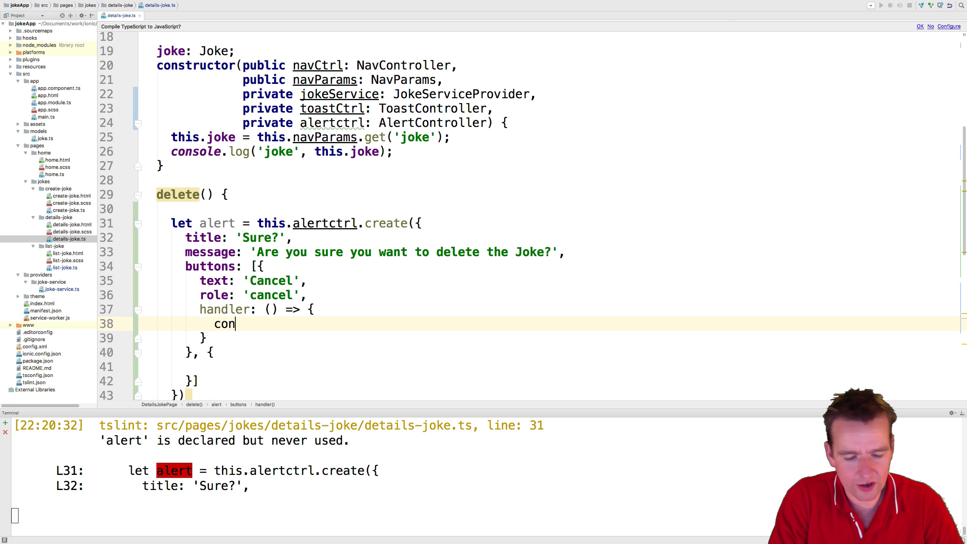
pyautogui.write('sole.log()')
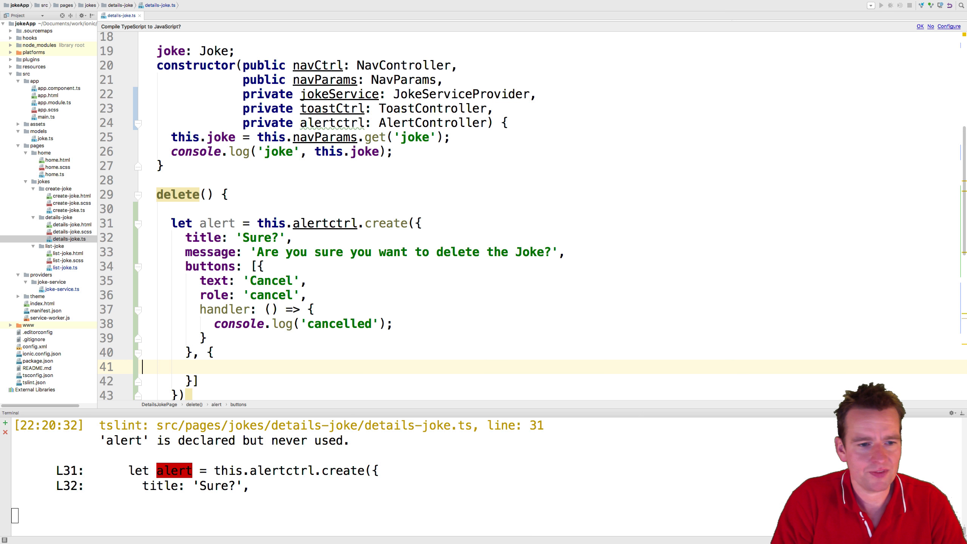
# Step: Give the second button text 'Delete' and a handler arrow function wrapping the joke deletion code
pyautogui.write("text: 'ø'")
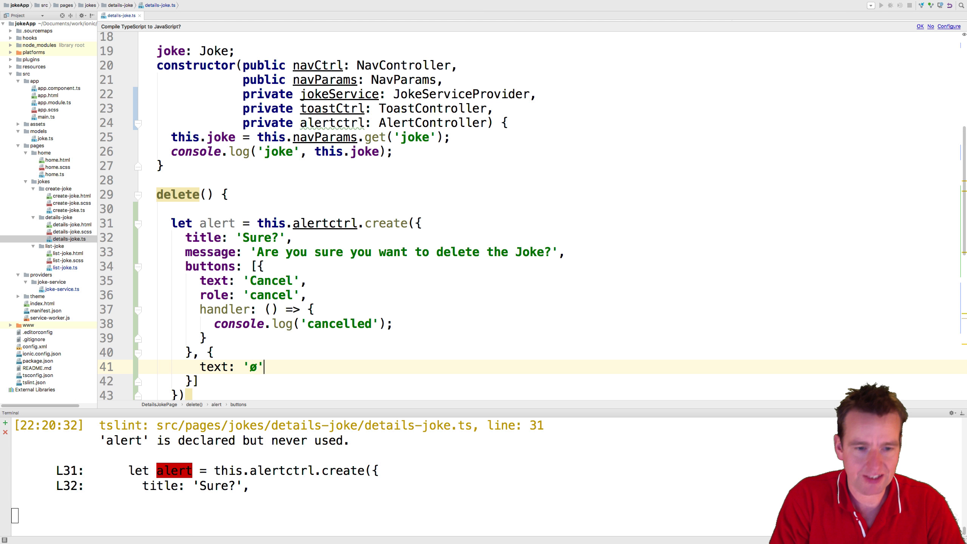
pyautogui.write('Delete')
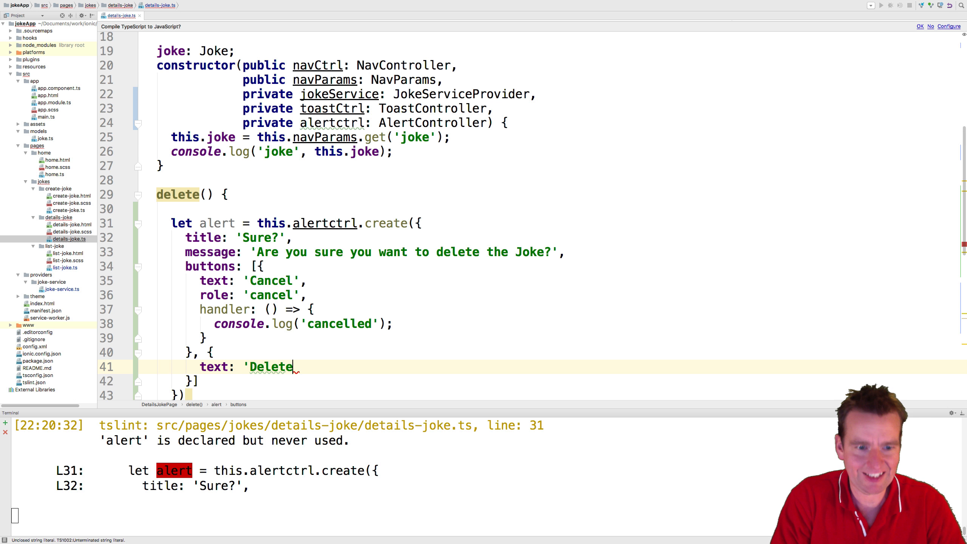
pyautogui.write("'")
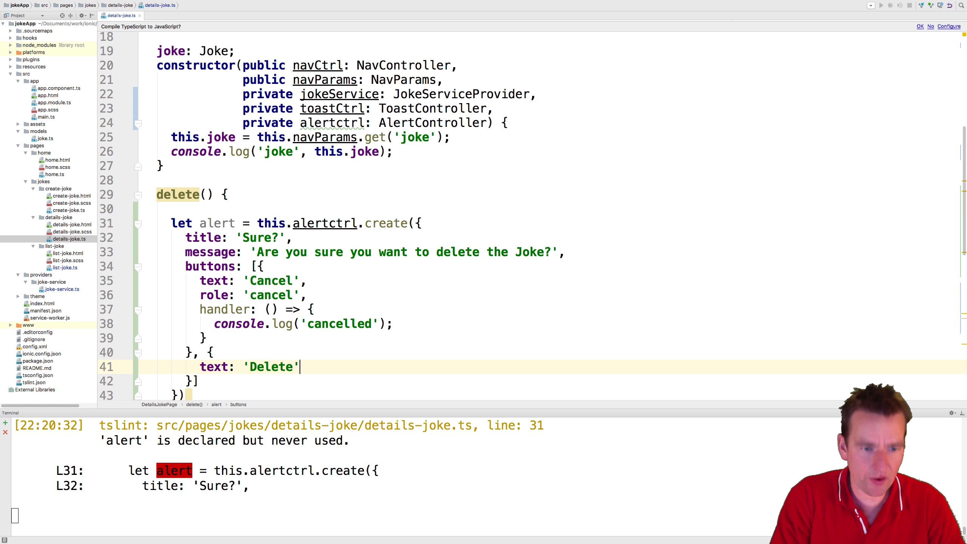
pyautogui.write(',')
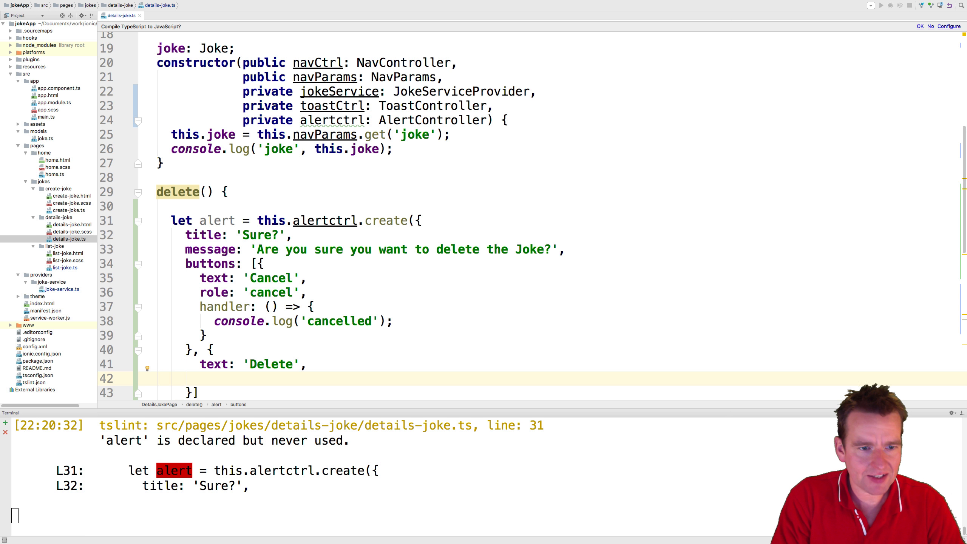
pyautogui.write('handler')
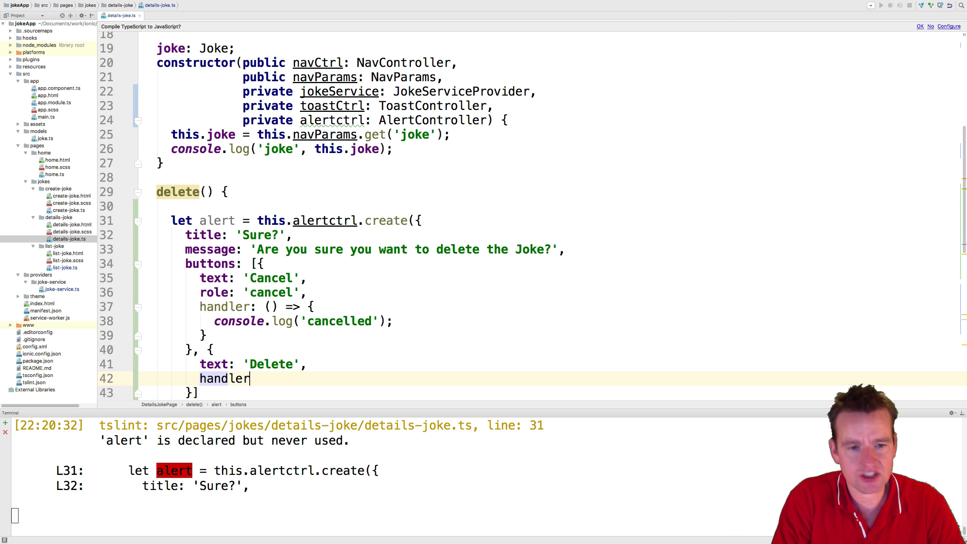
pyautogui.write(':')
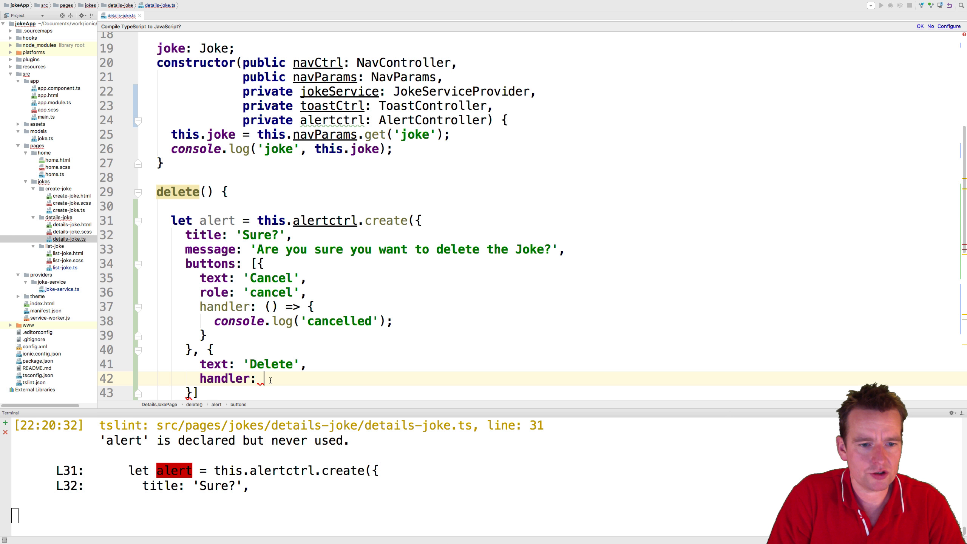
pyautogui.write('() => {')
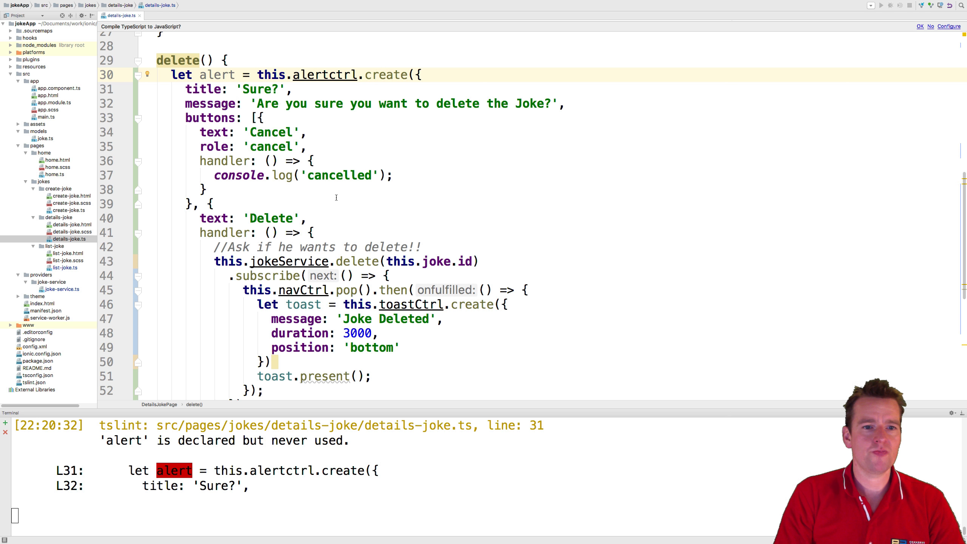
# Step: Add alert.present(); below the alertctrl.create({...}) call in delete()
pyautogui.scroll(-3)
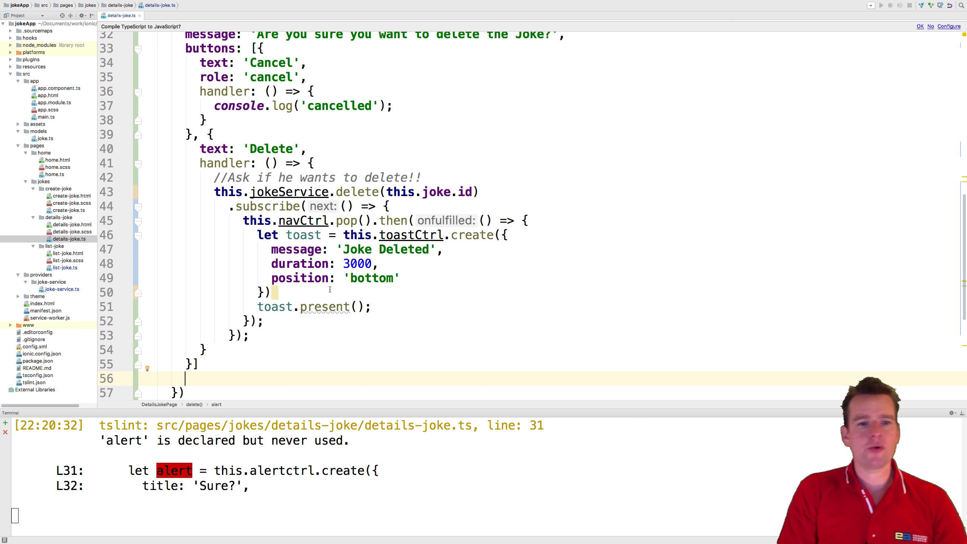
pyautogui.write('alert.')
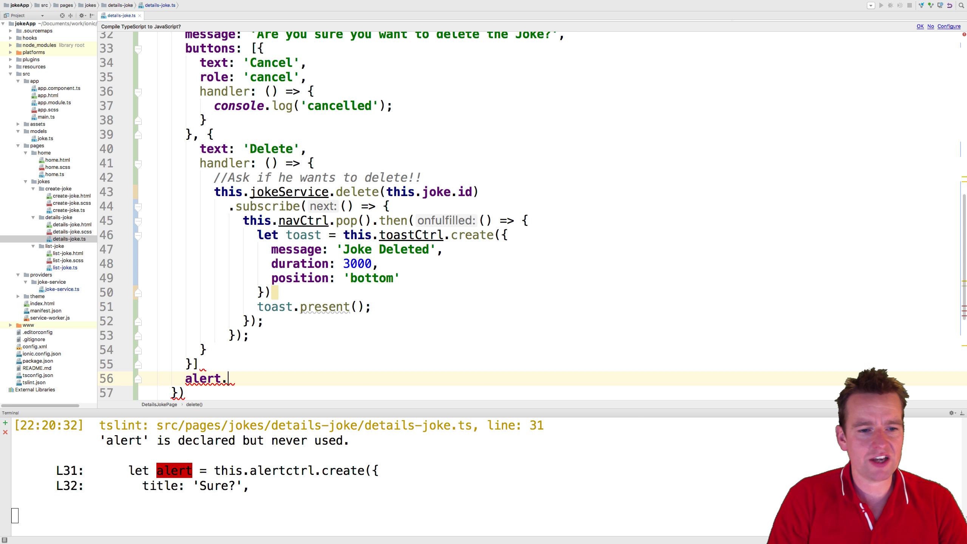
pyautogui.write('pr')
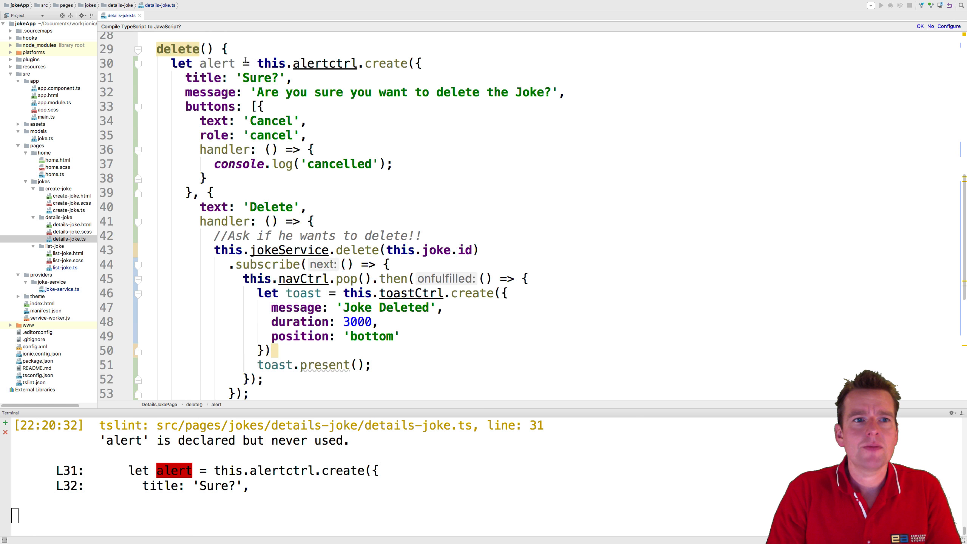
pyautogui.scroll(-3)
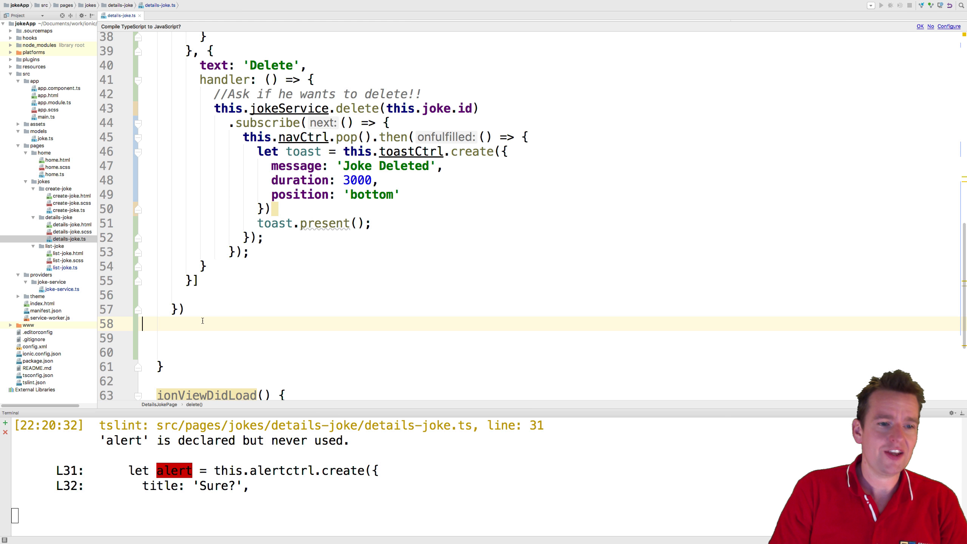
pyautogui.write('alert.present(')
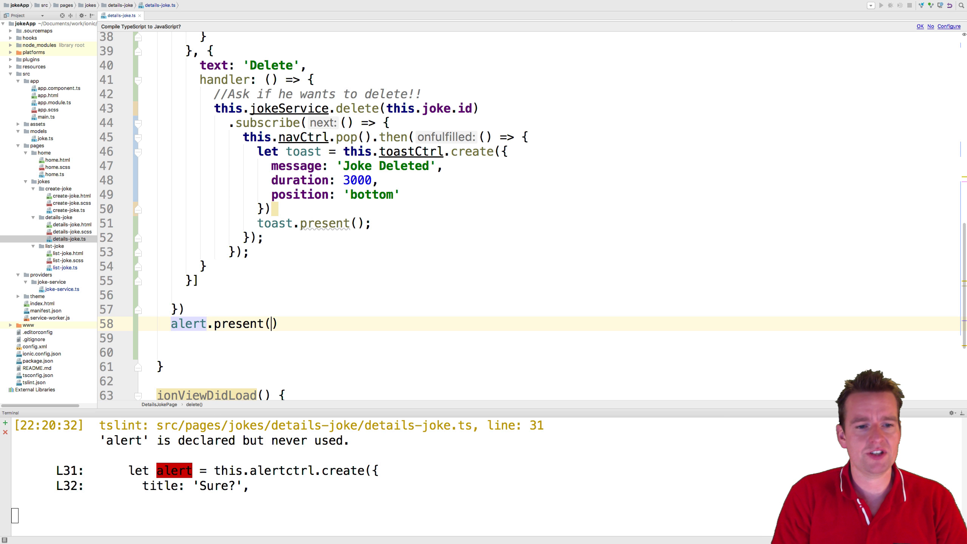
pyautogui.write(');')
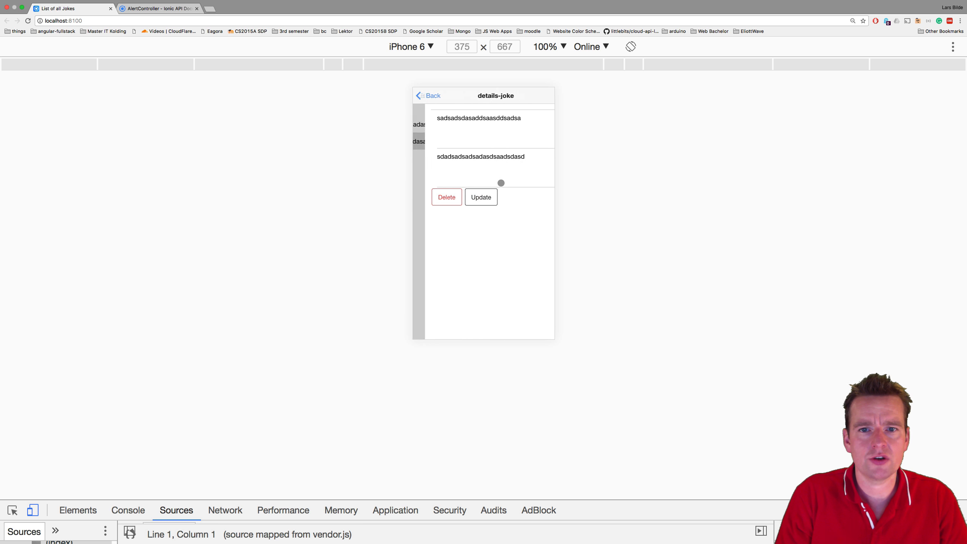
# Step: Tap Delete on the joke details page and answer the 'Sure?' confirmation alert
pyautogui.click(446, 197)
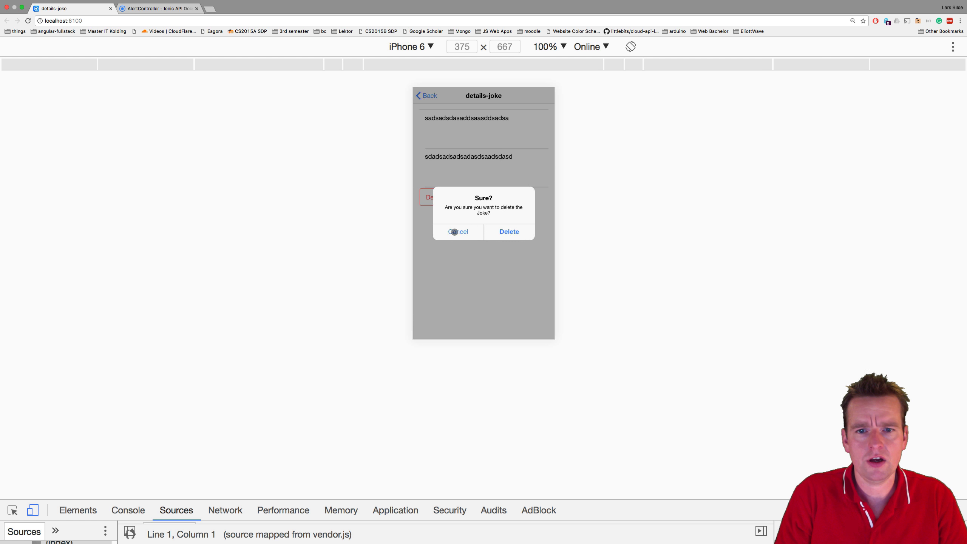
pyautogui.click(508, 231)
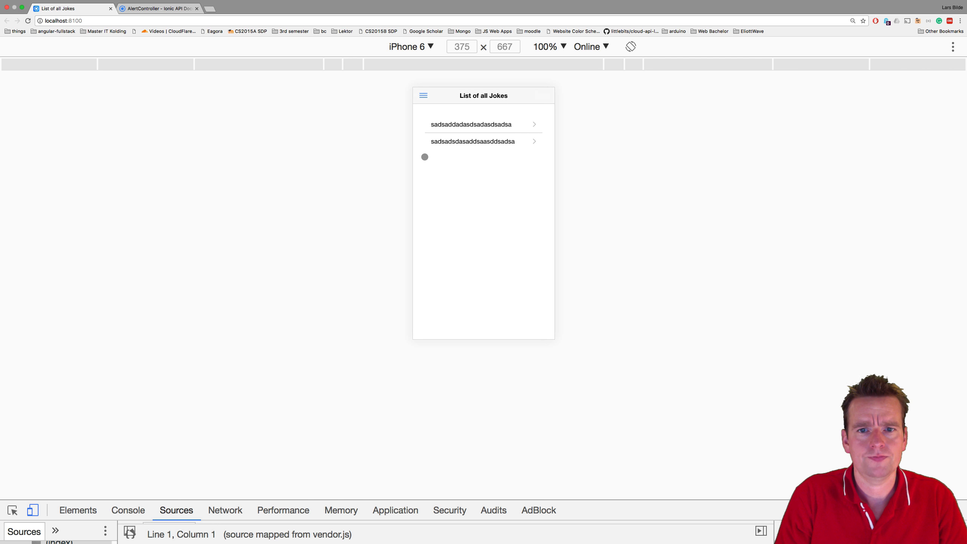